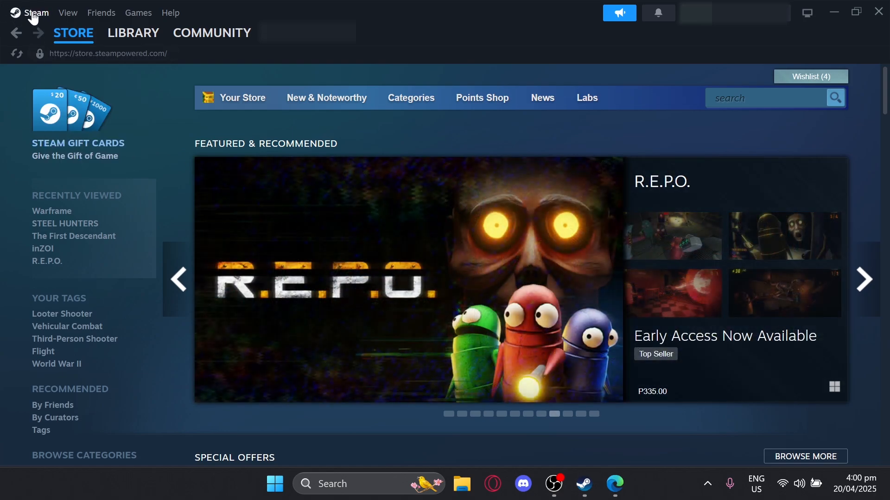
Open Steam Settings from the Steam menu and view the Notifications section
left_click(35, 12)
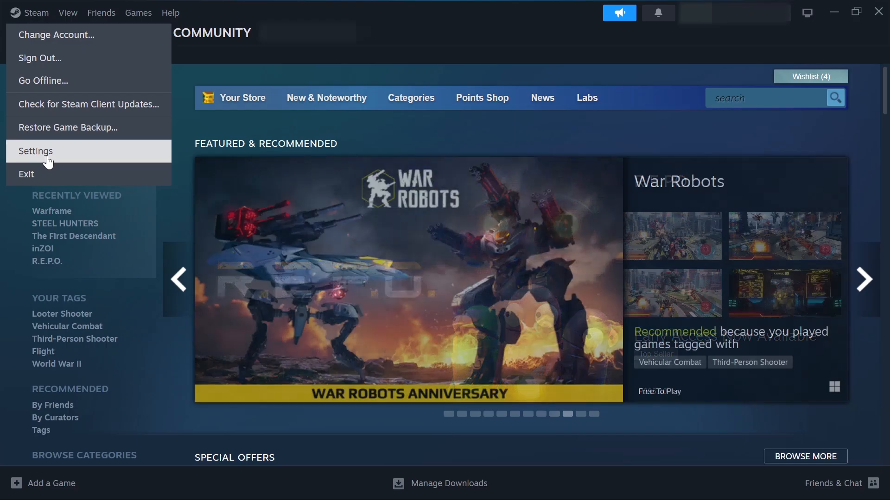
left_click(35, 152)
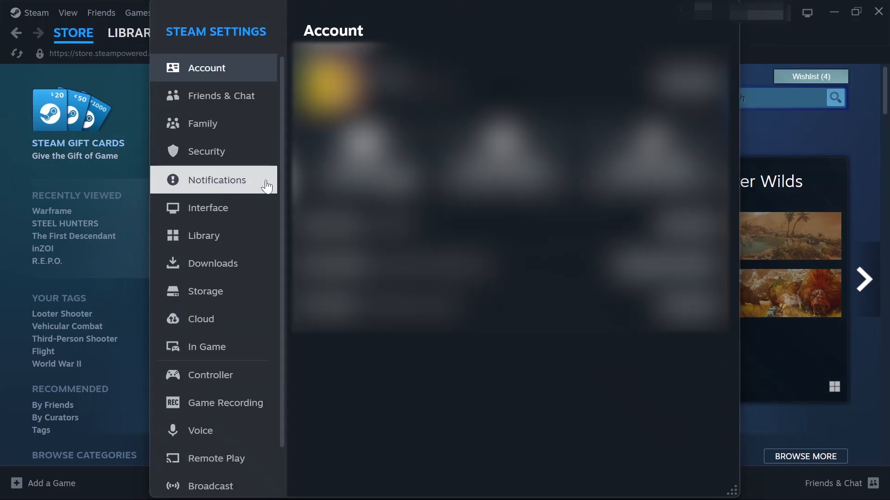
left_click(216, 458)
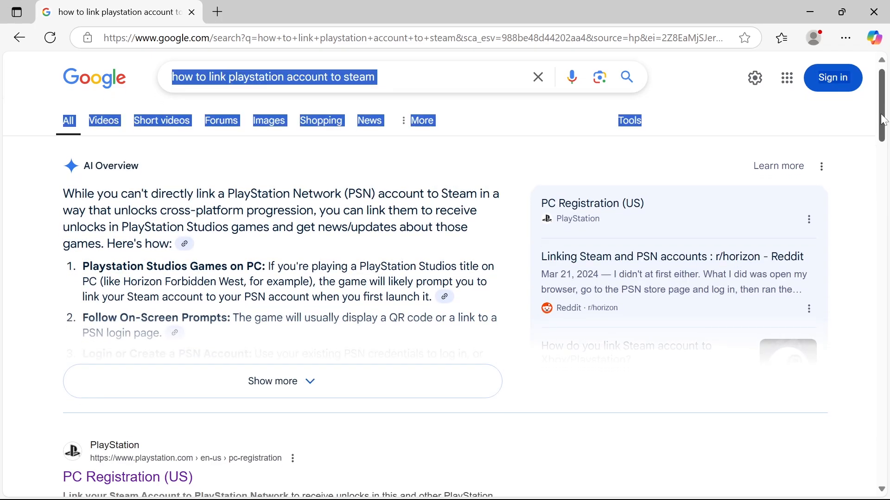
Open the PlayStation PC Registration (US) result and continue to its PSN sign-in guide
scroll("down", 3)
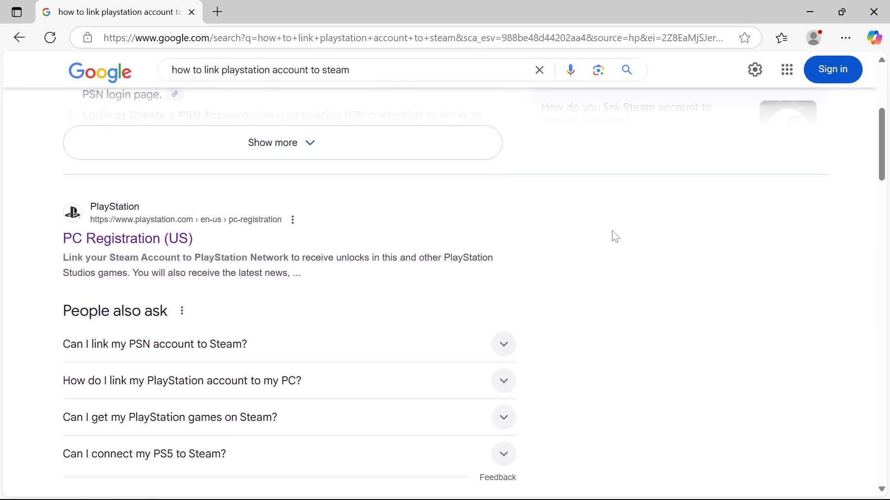
left_click(127, 238)
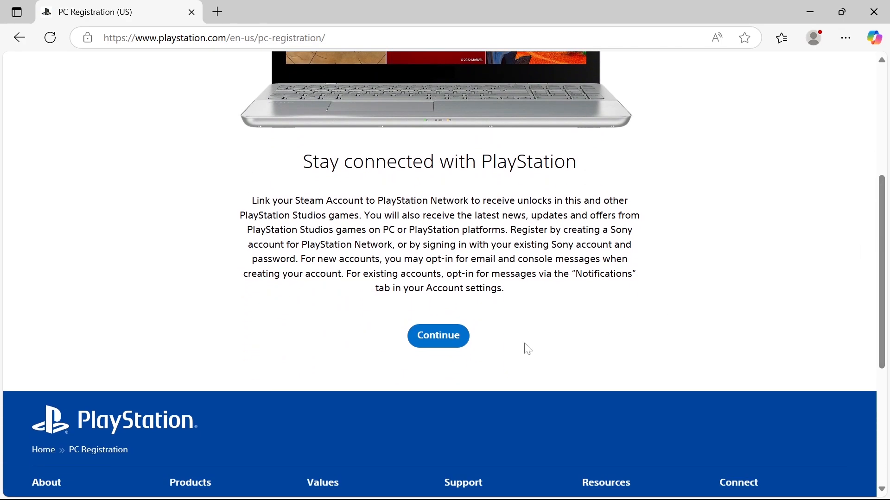
mouse_move(438, 335)
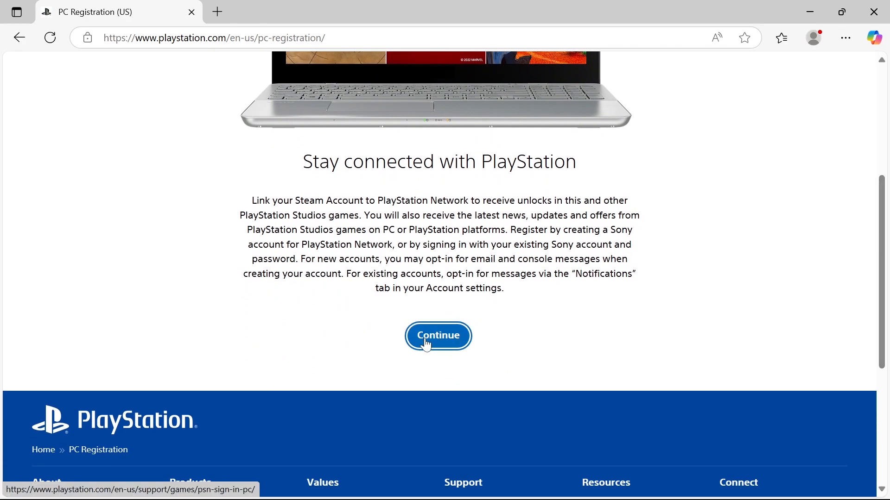
left_click(437, 336)
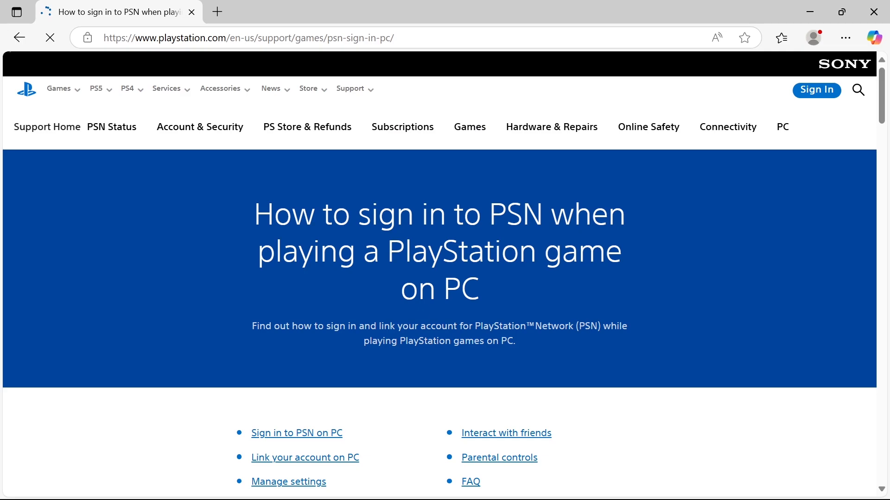
scroll("down", 3)
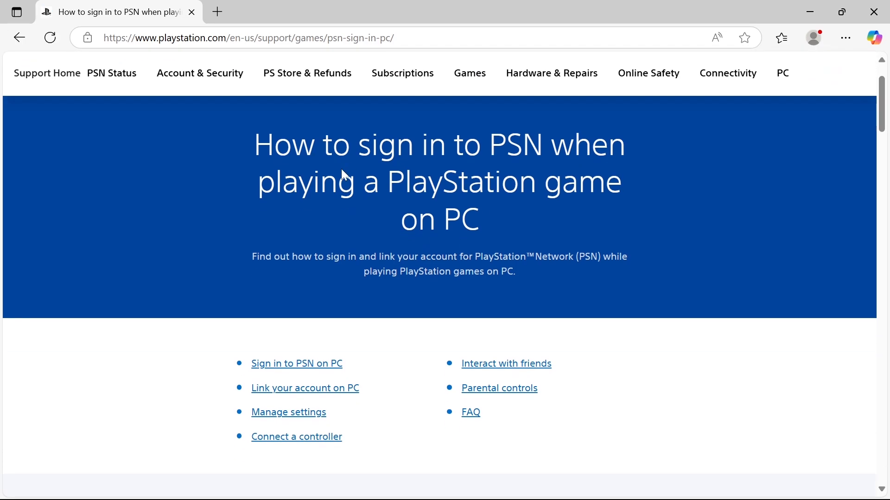
scroll("down", 3)
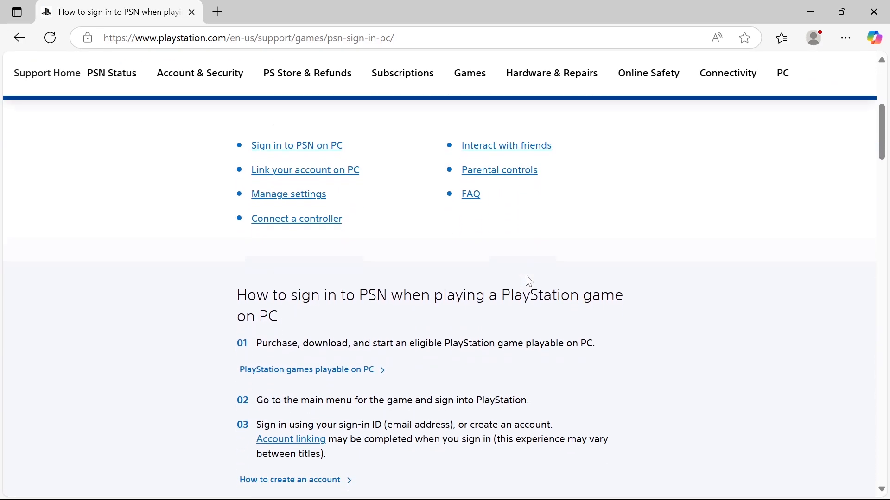
scroll("down", 3)
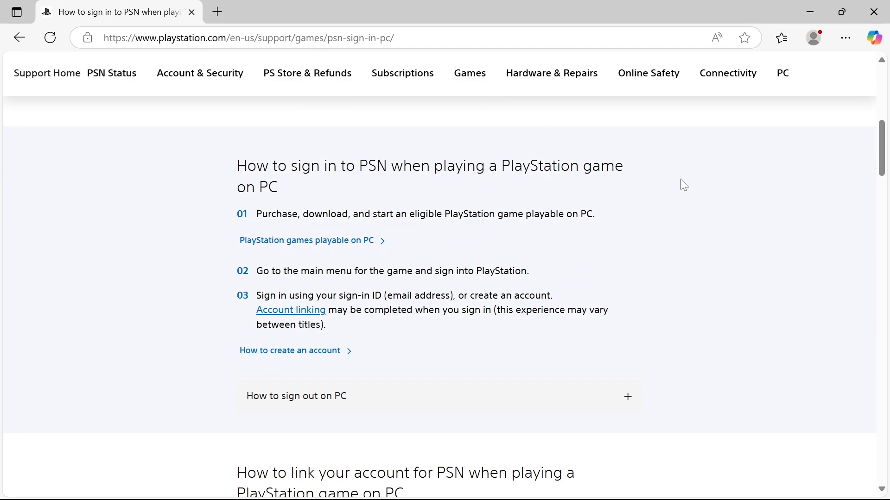
mouse_move(546, 210)
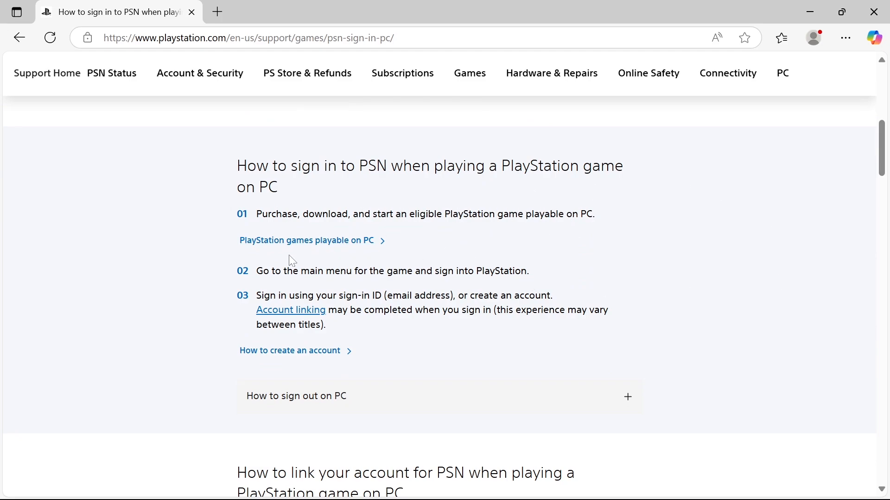
mouse_move(451, 267)
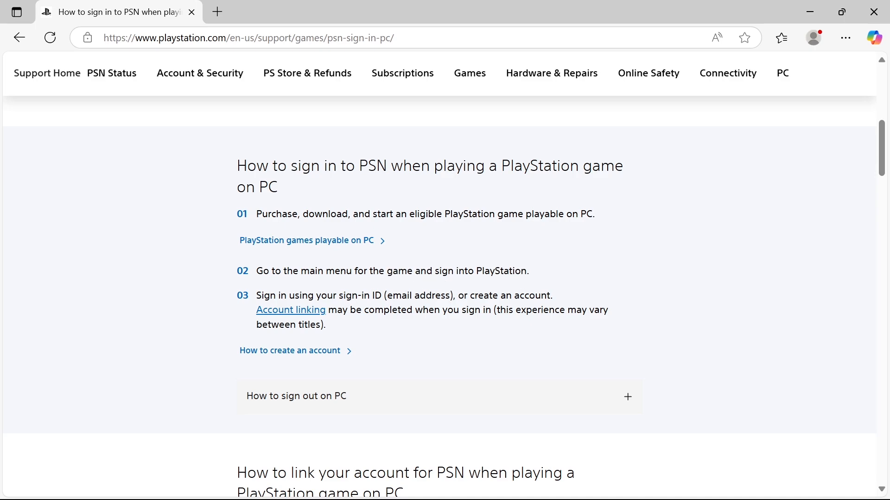
mouse_move(452, 343)
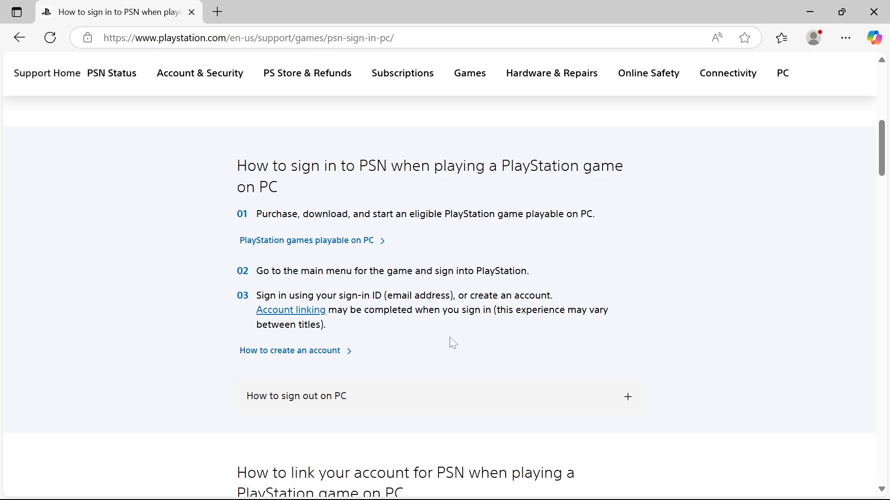